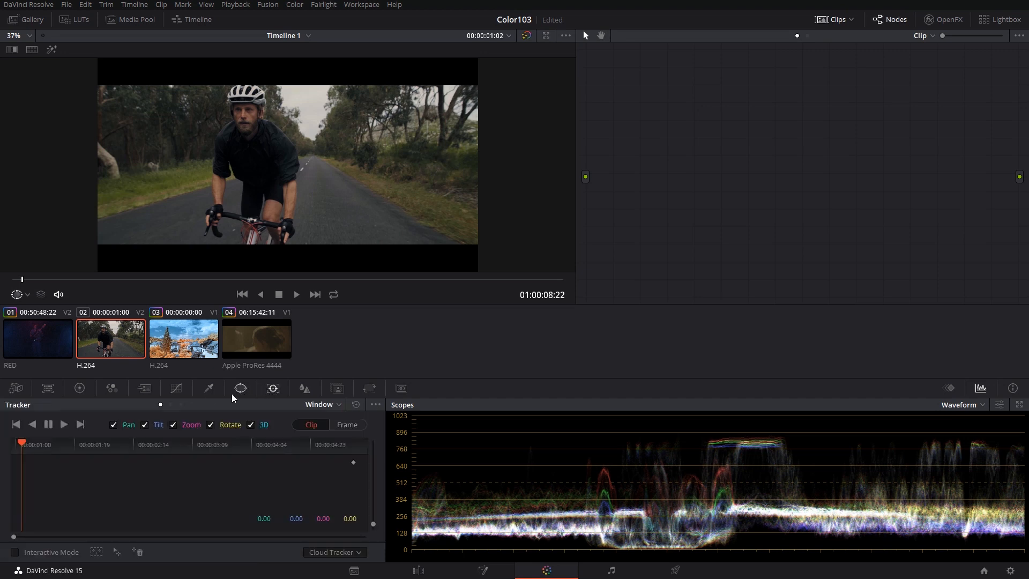
Give node 01 a rectangular and a circular power window, leaving the linear window off
click(240, 388)
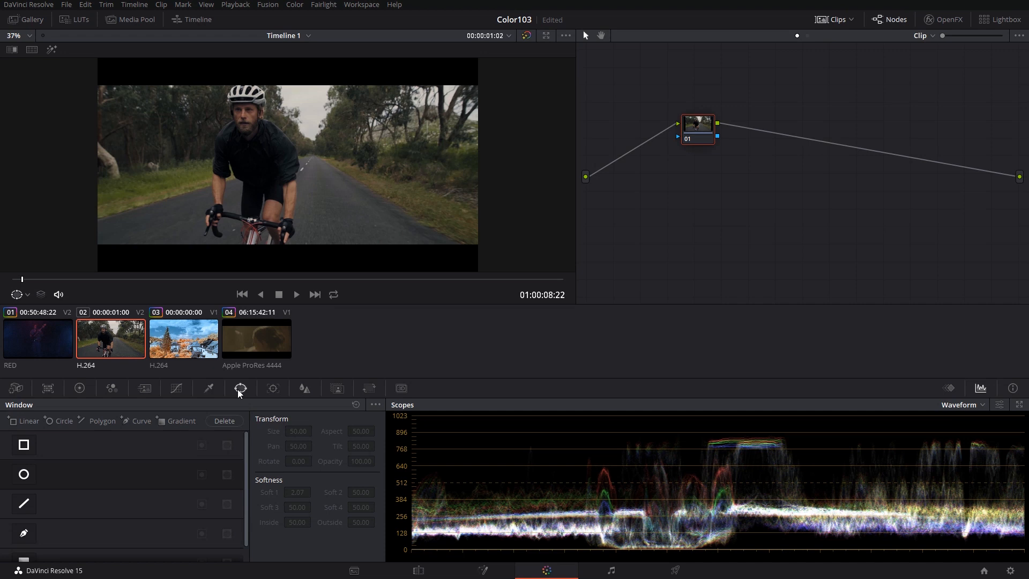
click(23, 443)
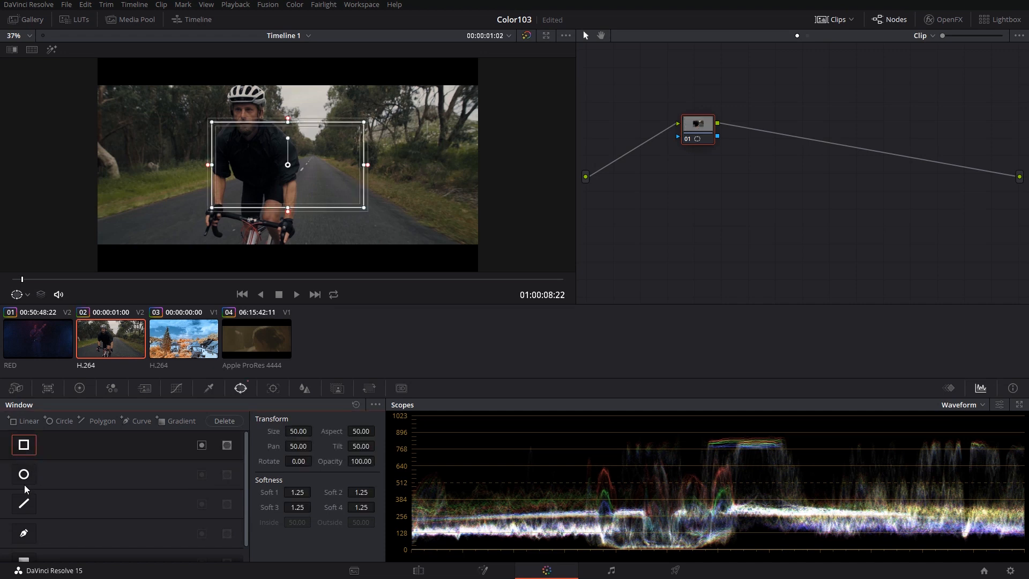
click(24, 474)
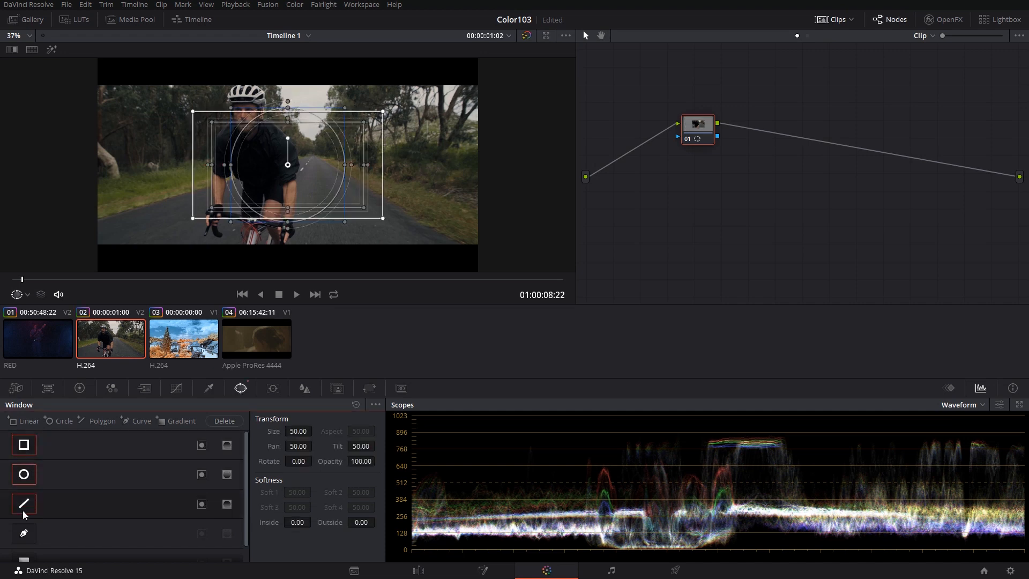
click(23, 532)
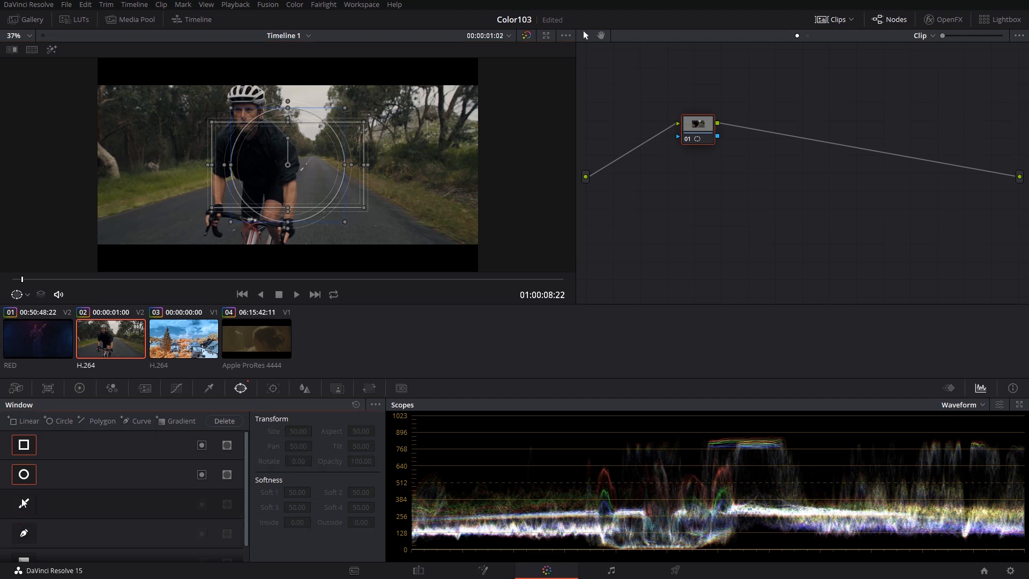
Disable the rectangle window and shape the circle into a soft oval over the cyclist's head
click(24, 445)
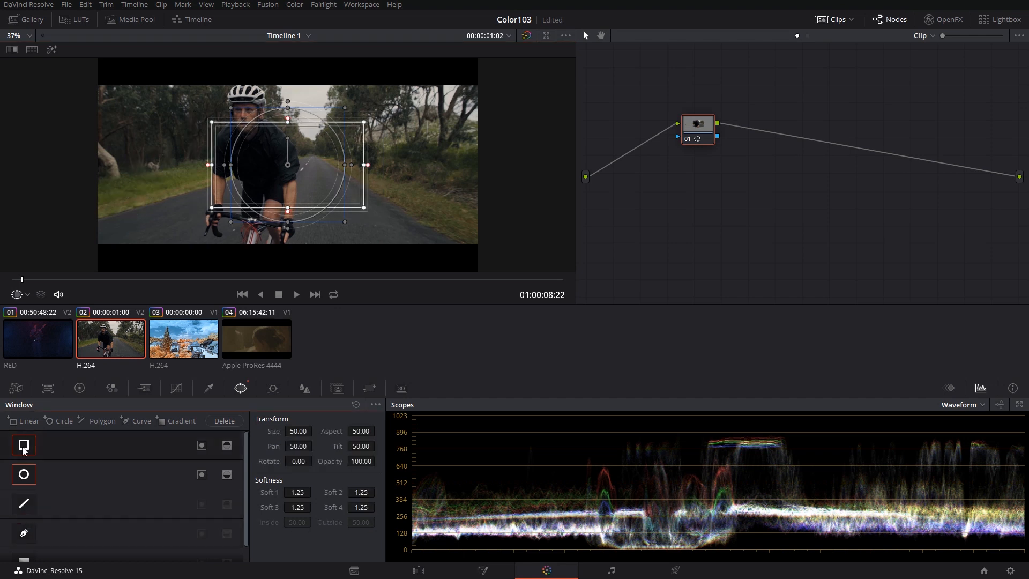
click(24, 473)
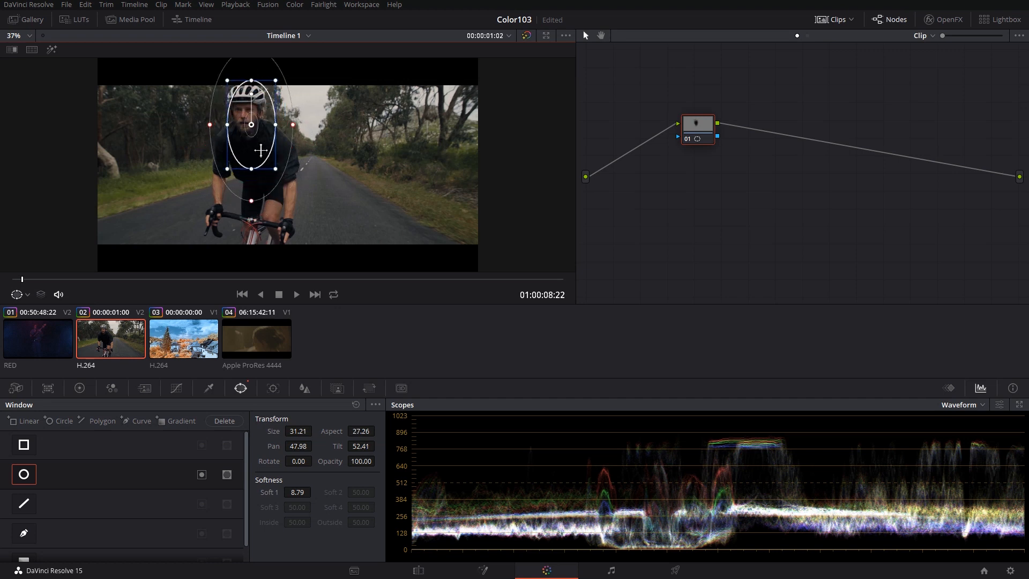
drag(259, 150, 243, 127)
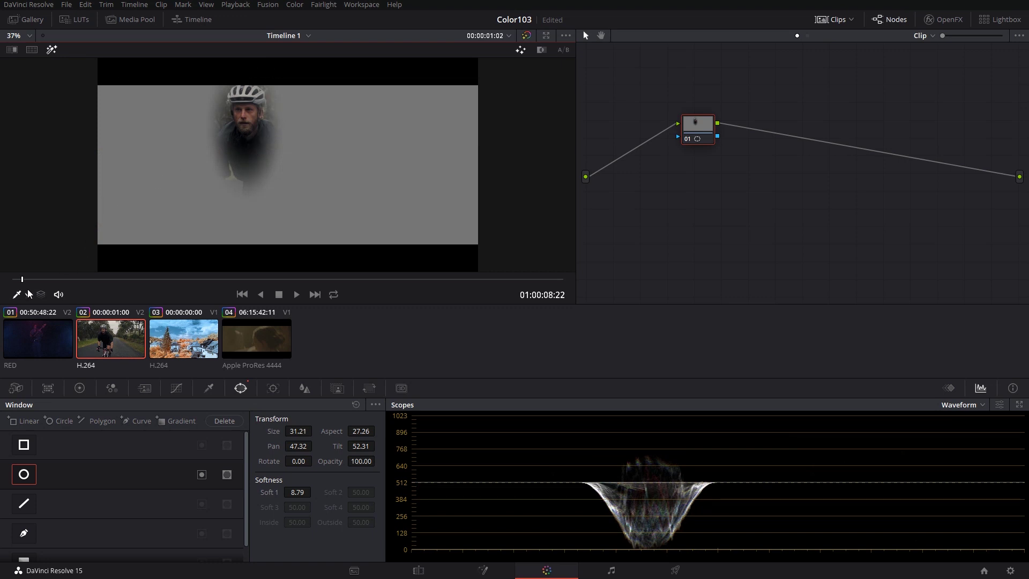
Show the Power Window overlay and drag the oval around the frame, settling it back on the face
click(34, 294)
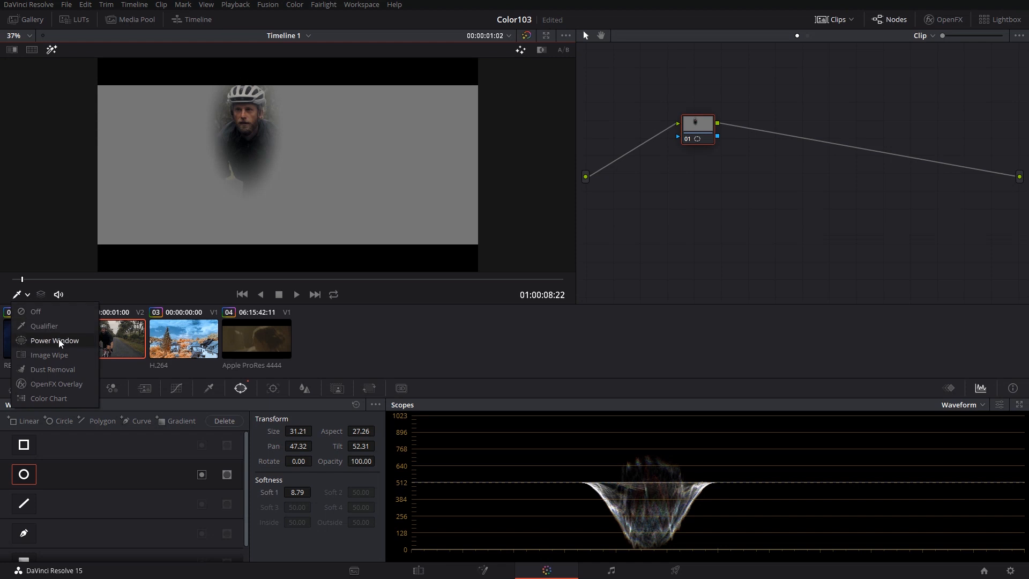
click(54, 341)
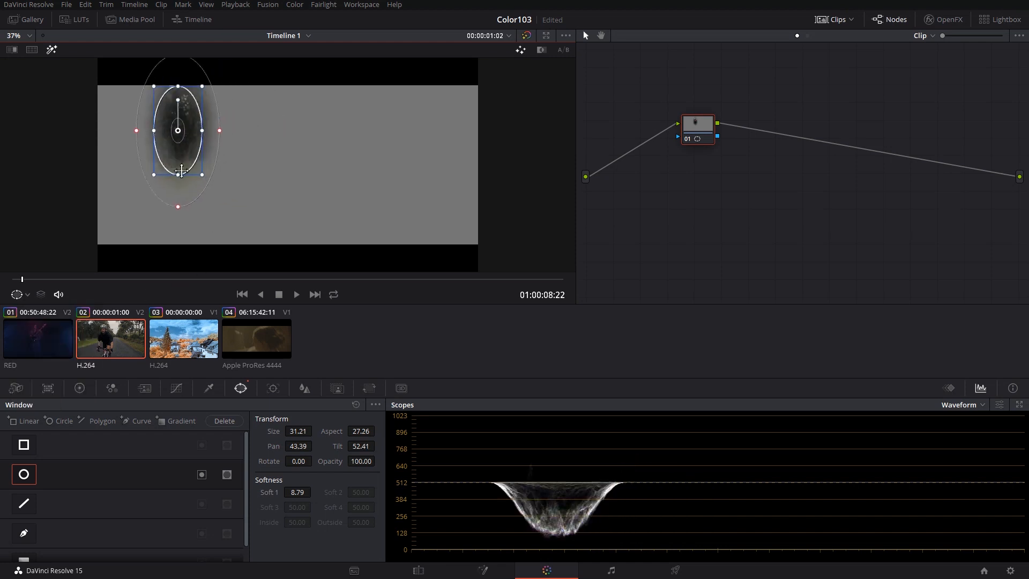
drag(177, 131, 364, 126)
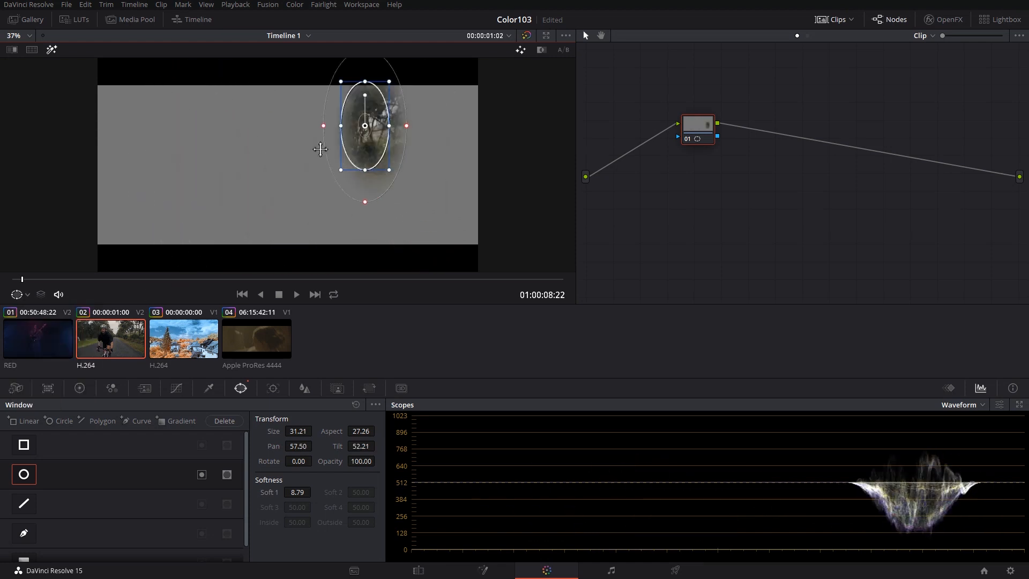
drag(364, 125, 244, 120)
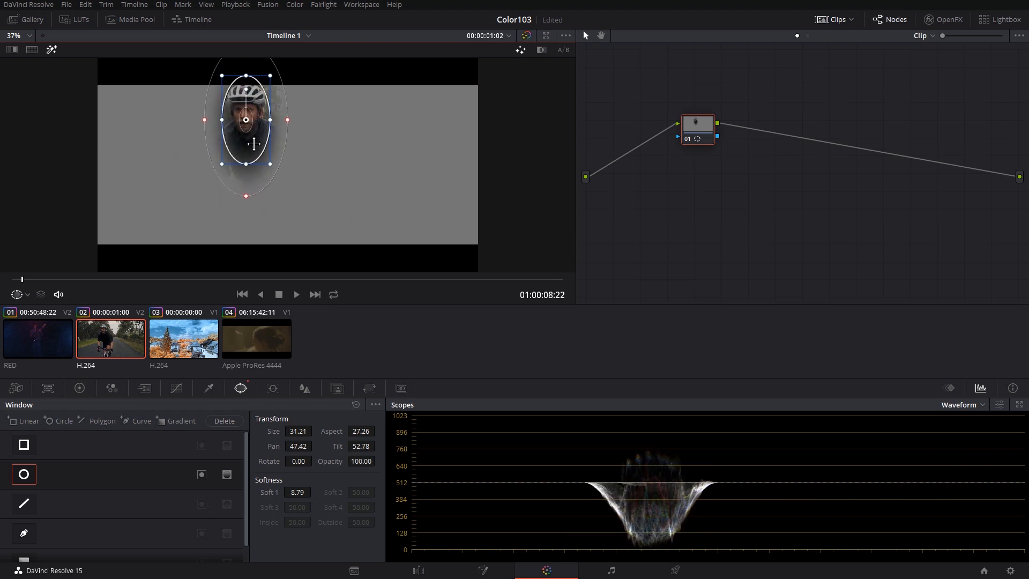
drag(254, 119, 245, 160)
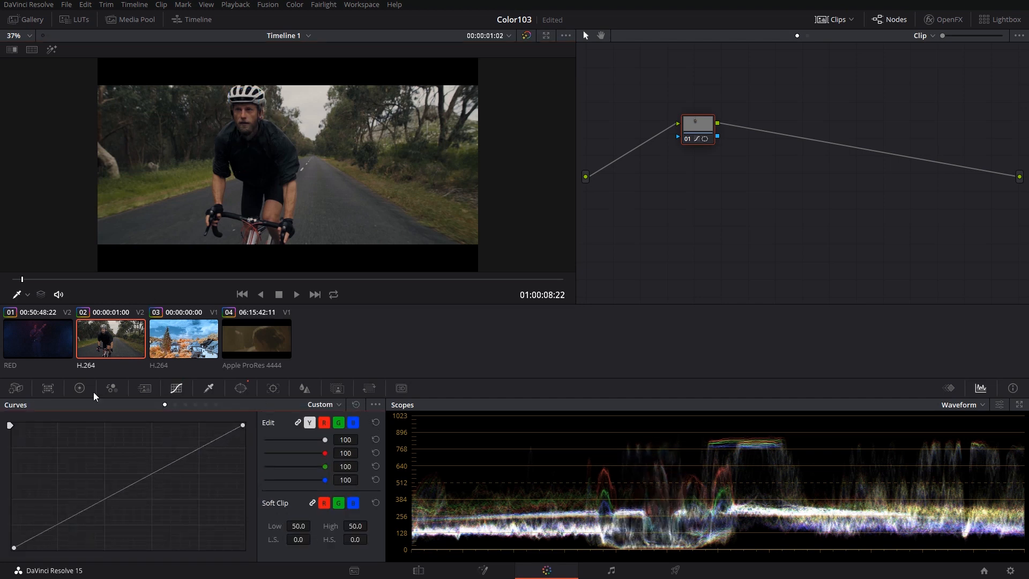
Bring up the Color Wheels palette in Primaries Wheels mode for the face node
click(79, 388)
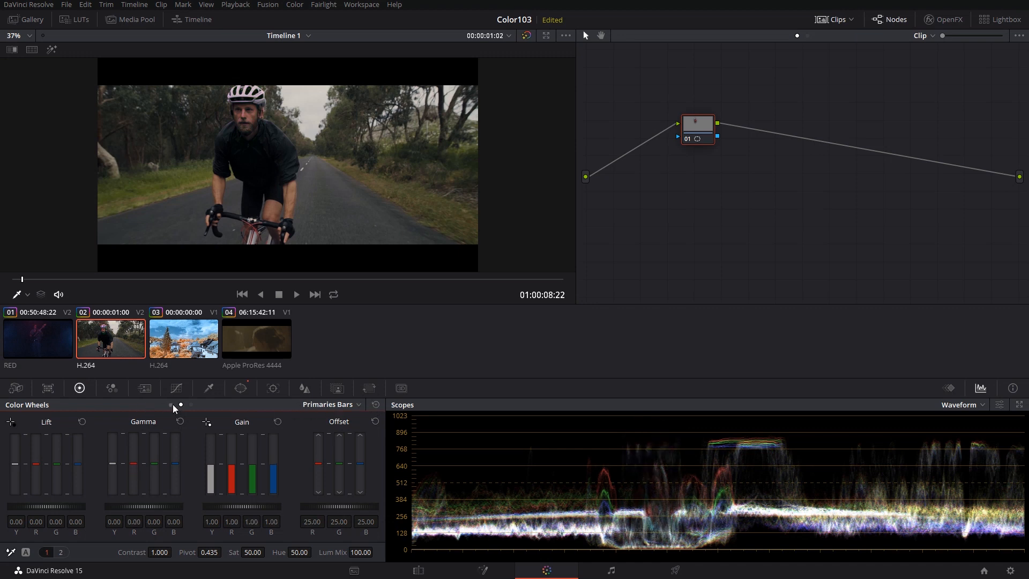
click(377, 404)
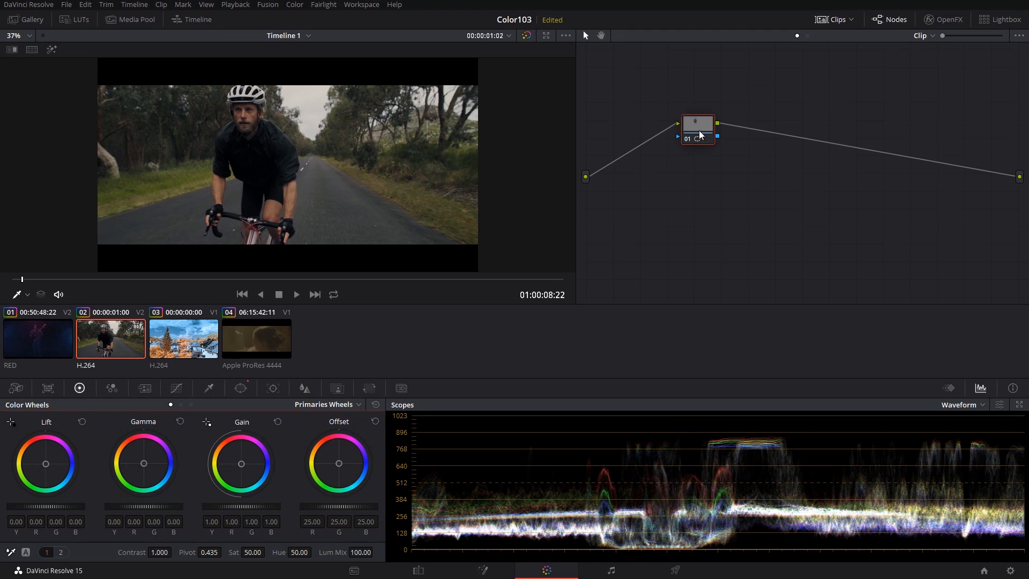
mouse_move(694, 128)
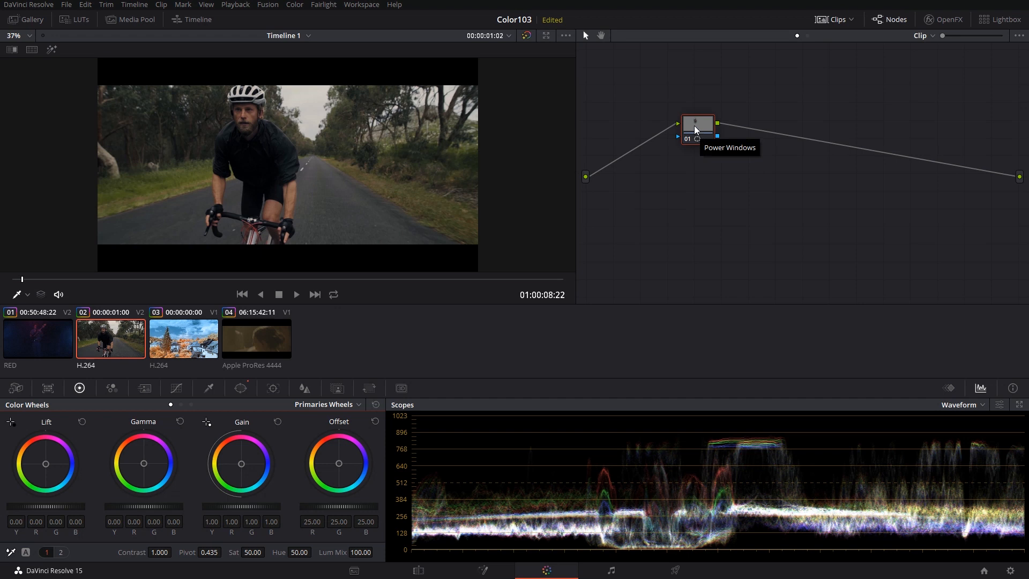
Add an Outside node after node 01 to grade everything beyond the face window
right_click(696, 126)
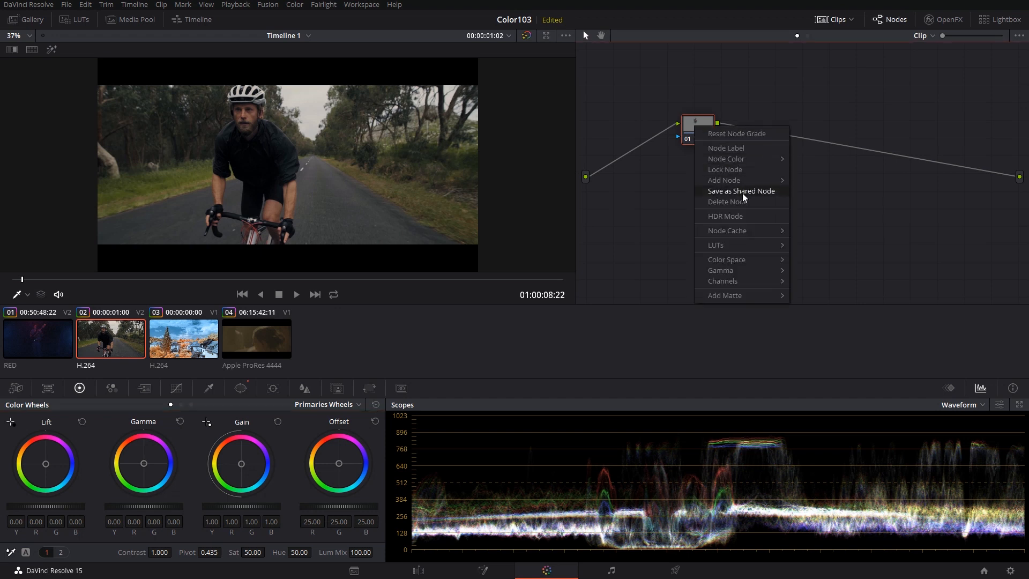
mouse_move(725, 180)
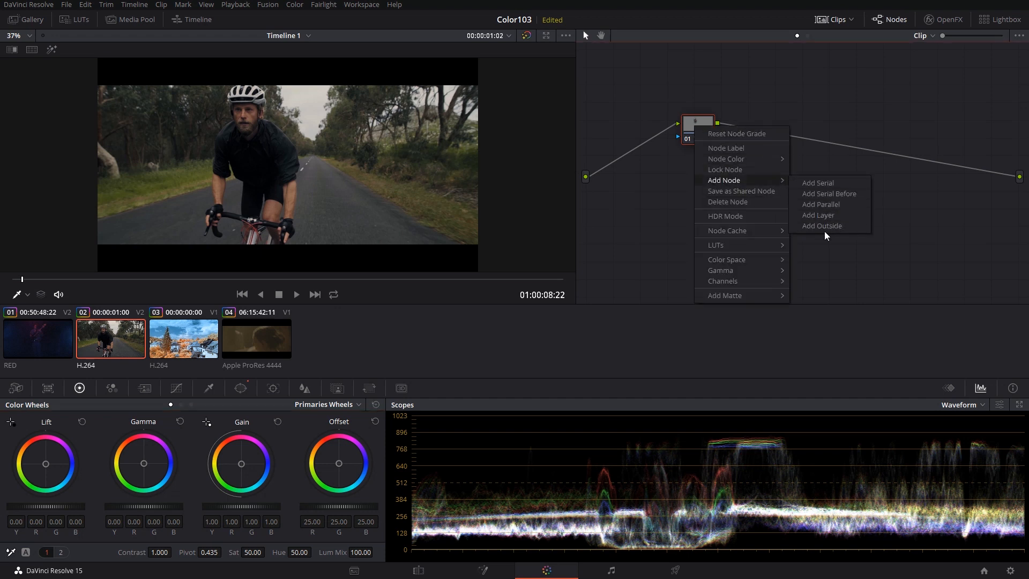
click(818, 182)
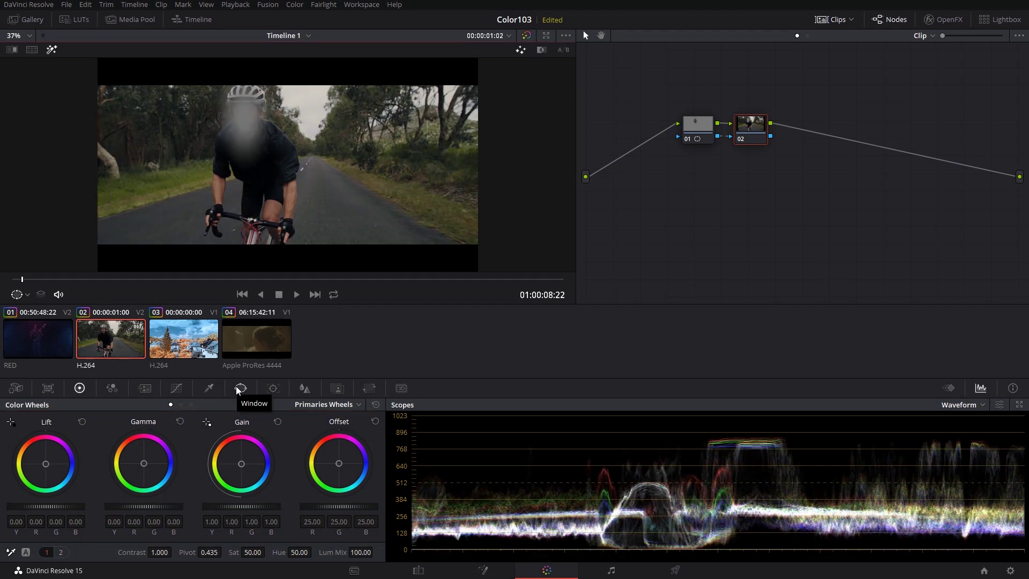
Return to node 01's circular window at the clip start, ready for tracking
click(240, 388)
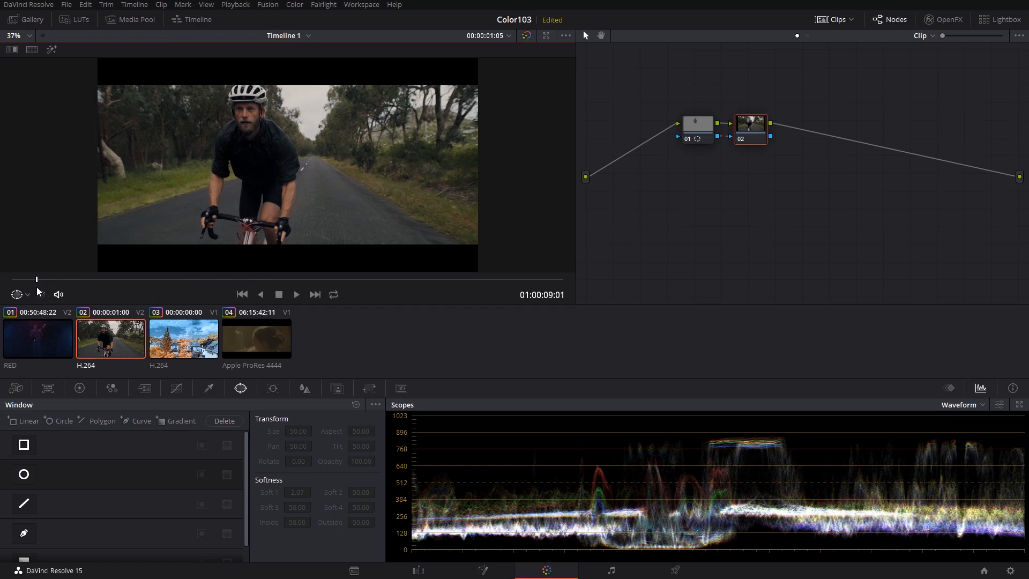
click(24, 474)
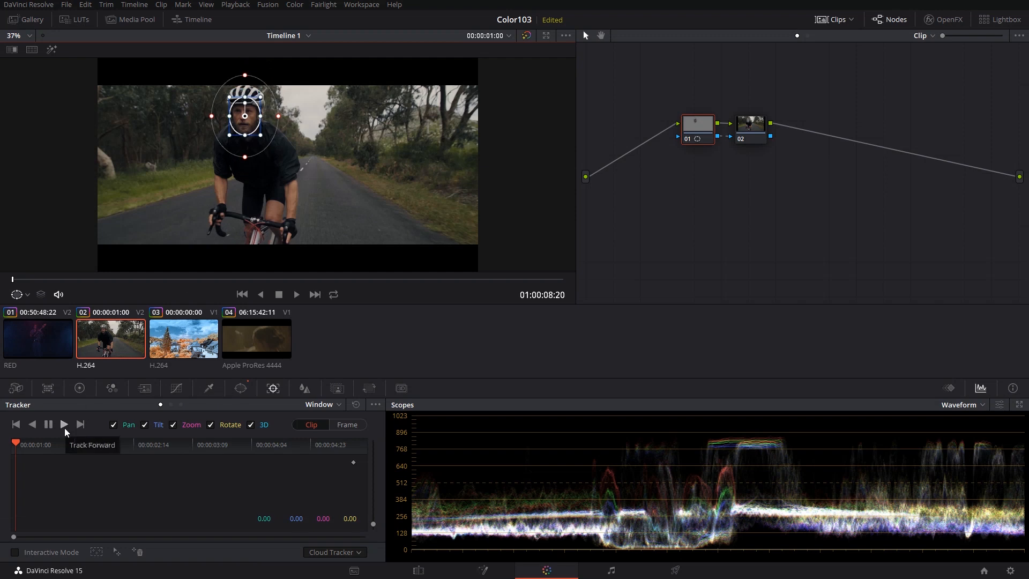
Track the face oval forward, then move on to the infrared town clip's qualifier
click(65, 424)
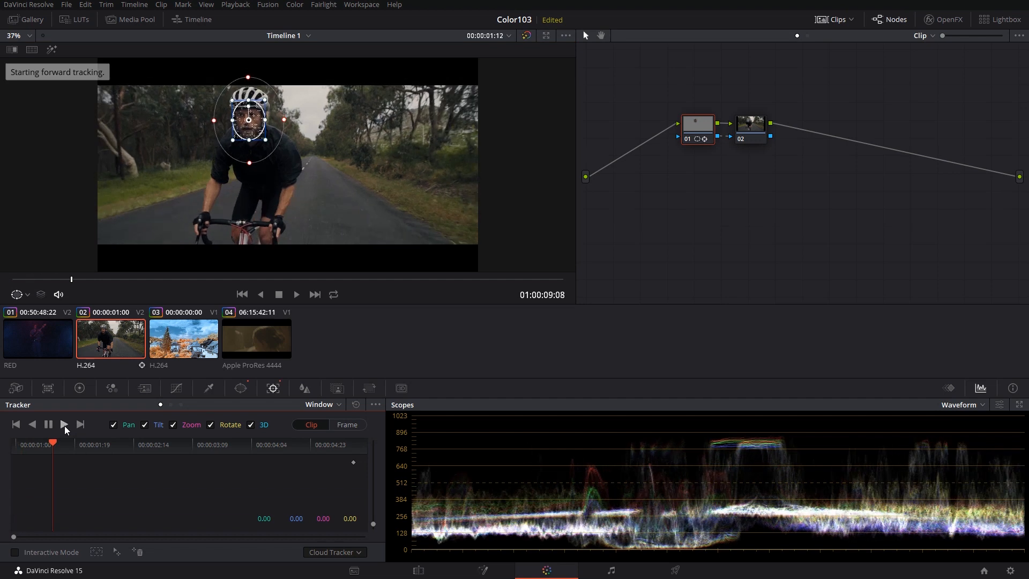
click(64, 425)
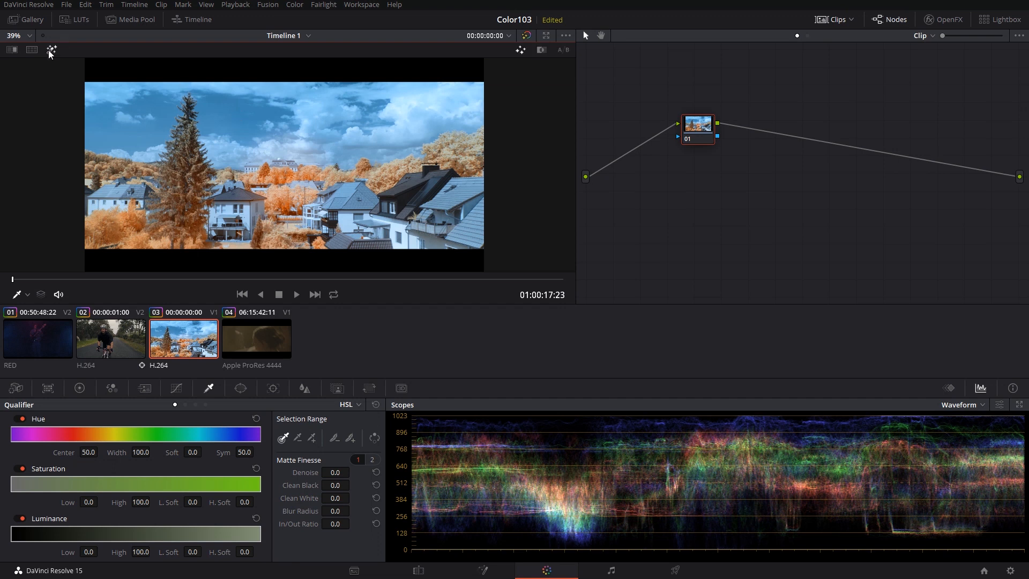
Set viewer picks to the HSL qualifier, sample the blue sky and return to the full image
click(27, 293)
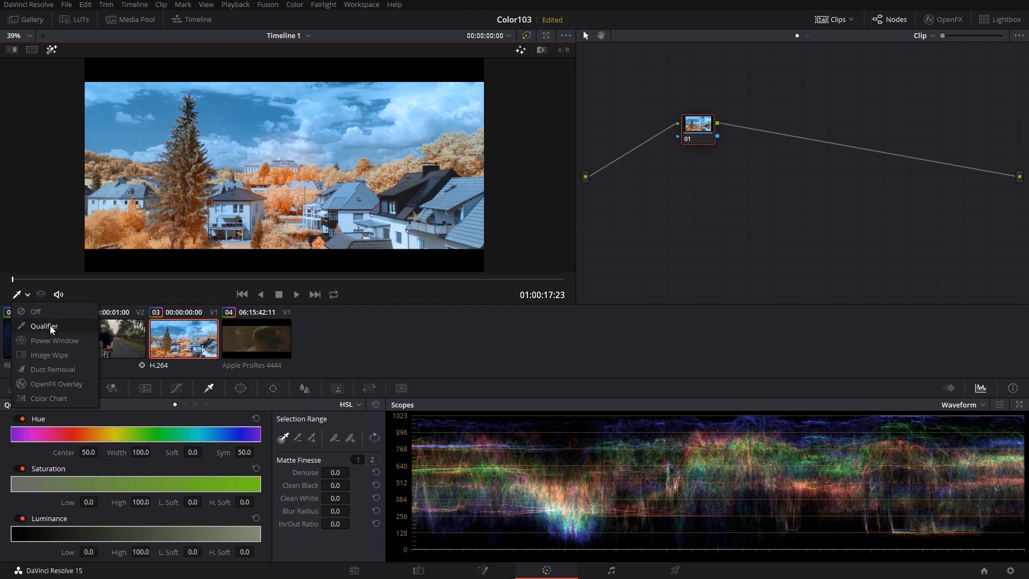
click(44, 326)
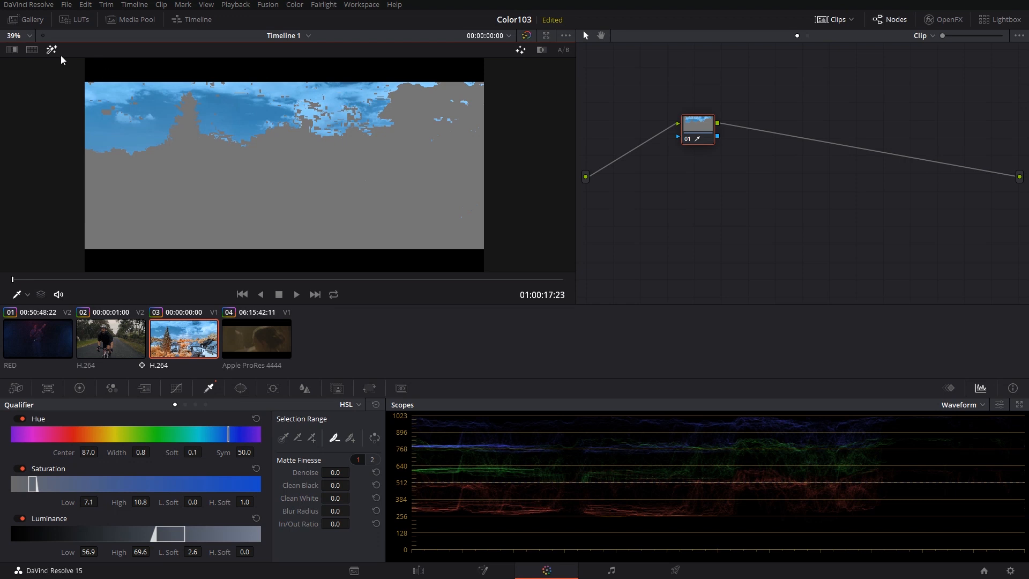
click(79, 388)
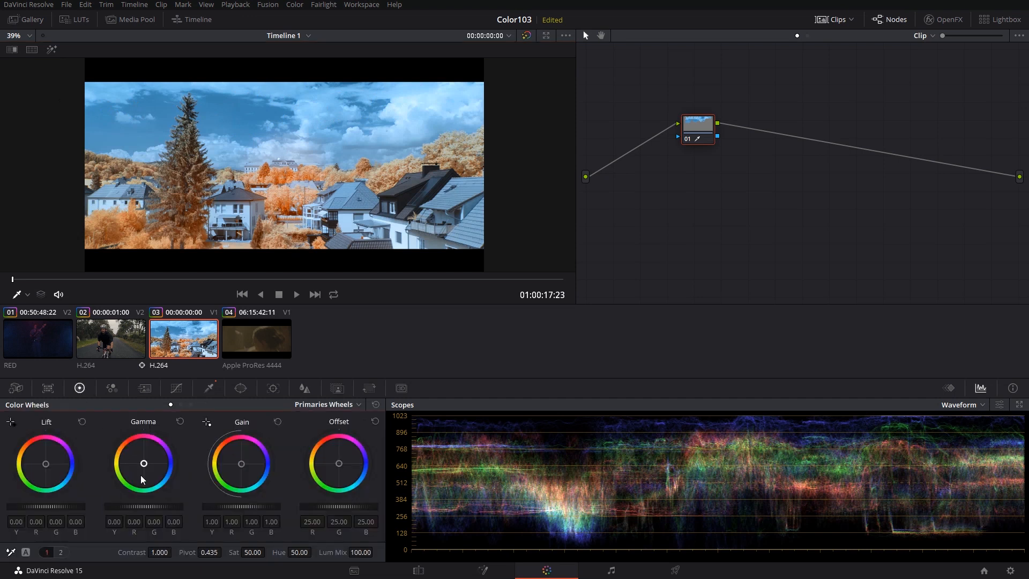
Push the Gamma wheel toward magenta to tint the sky pink, then return to the qualifier
drag(143, 463, 131, 440)
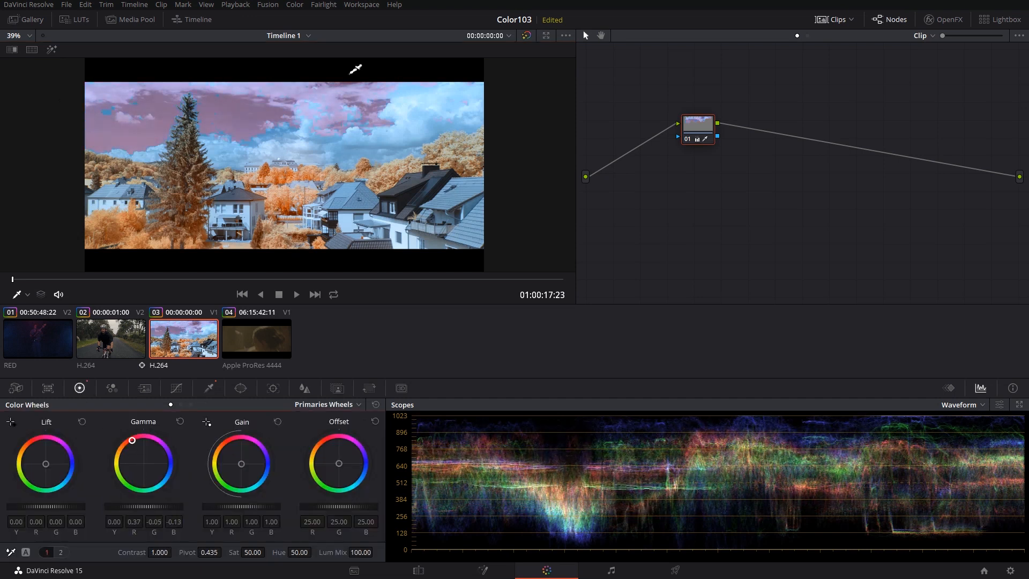
mouse_move(336, 130)
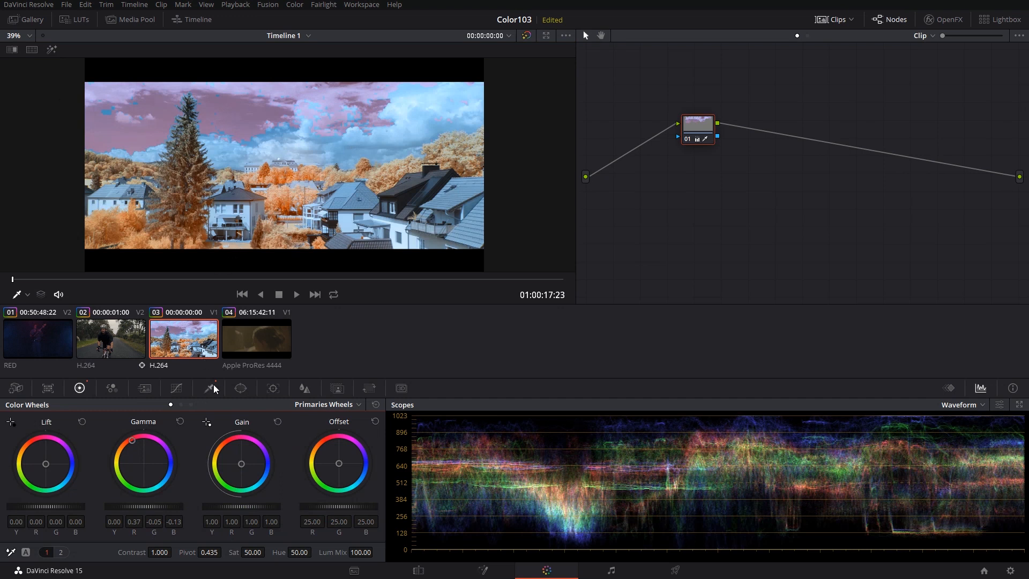
click(208, 387)
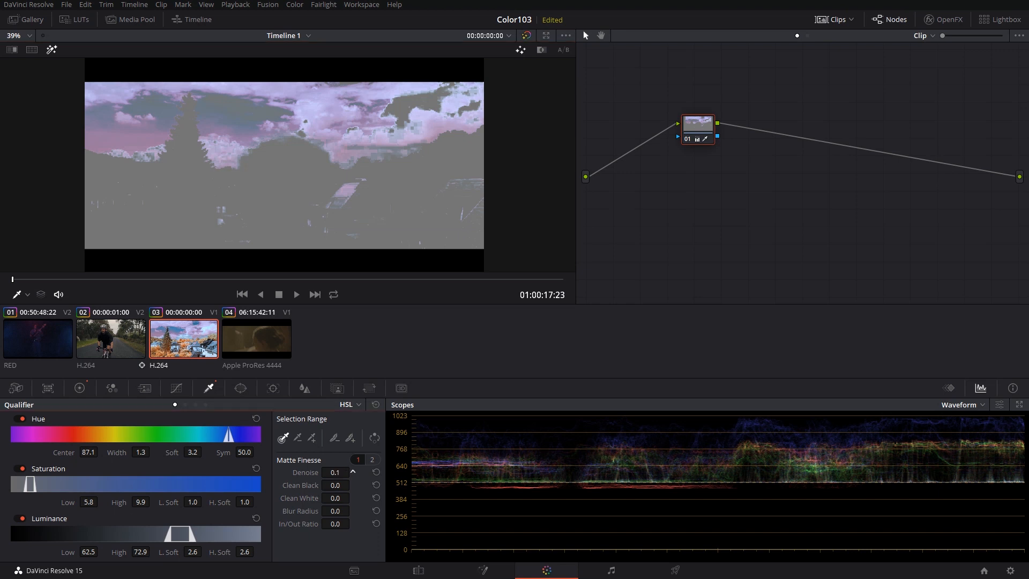
Raise Denoise, Clean Black/White and Blur Radius to smooth and widen the sky matte
drag(335, 472, 344, 472)
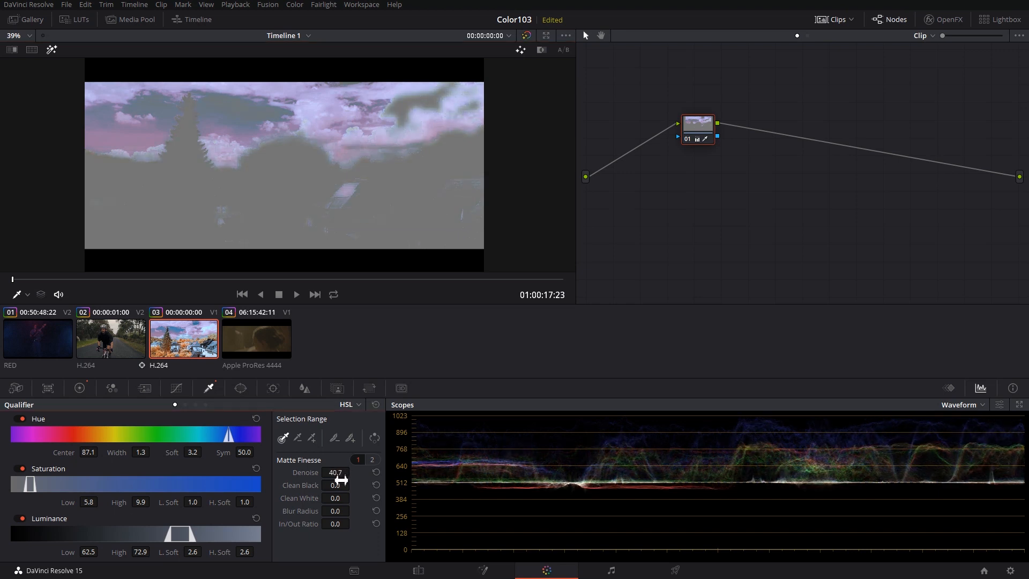
drag(334, 485, 355, 484)
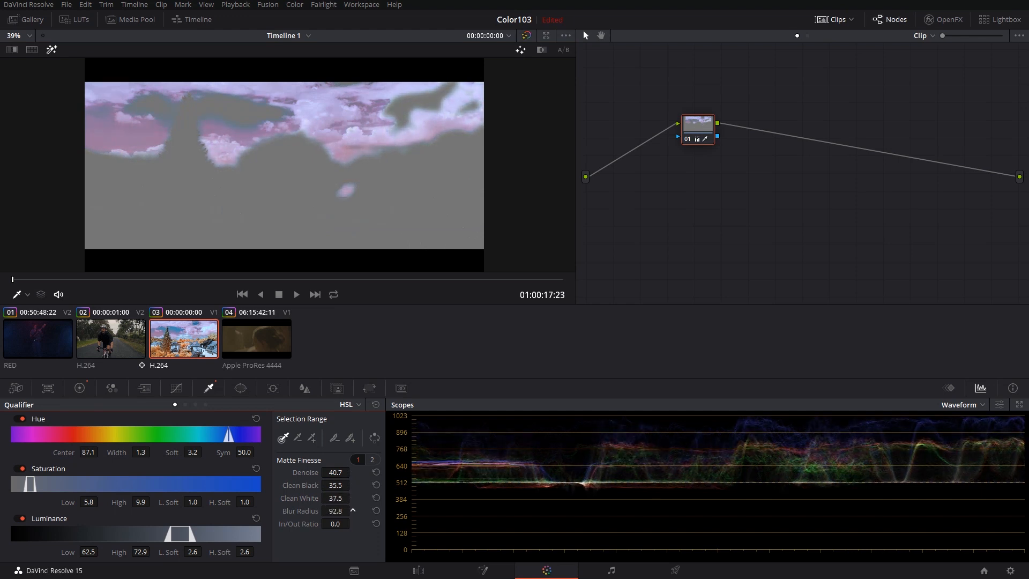
drag(335, 510, 347, 510)
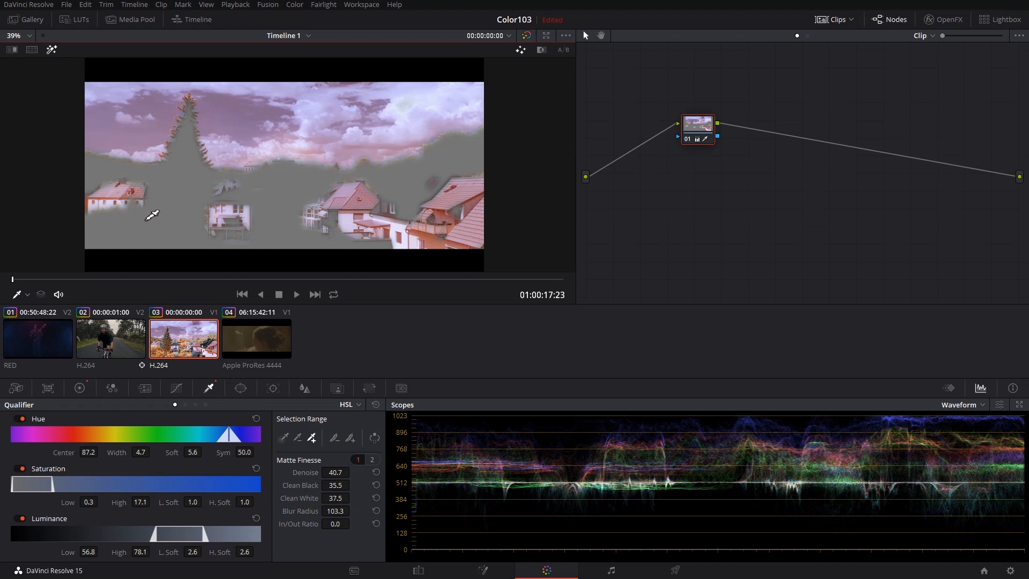
click(240, 388)
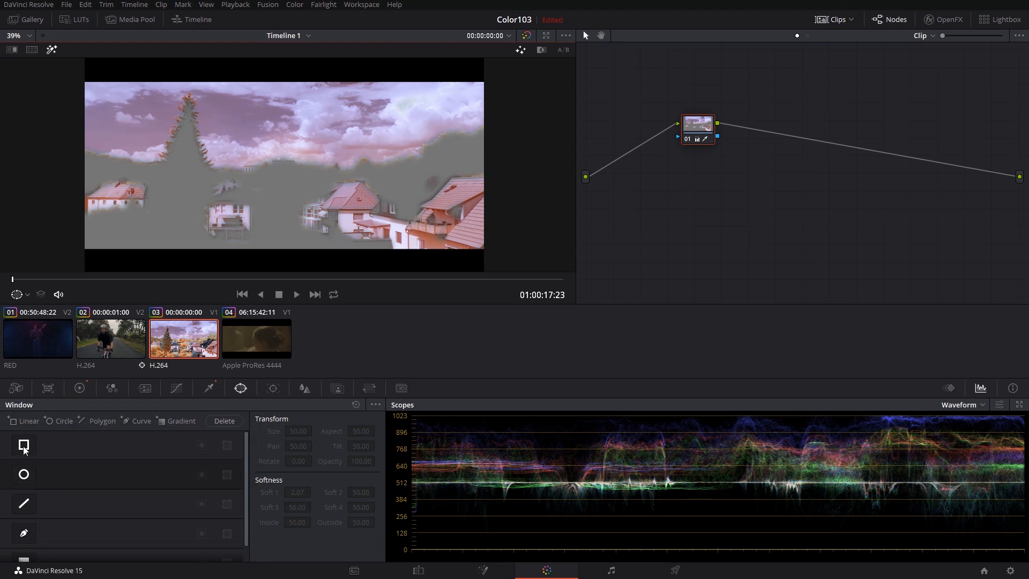
Add a rectangular power window and stretch it over the sky across the top of the frame
click(24, 445)
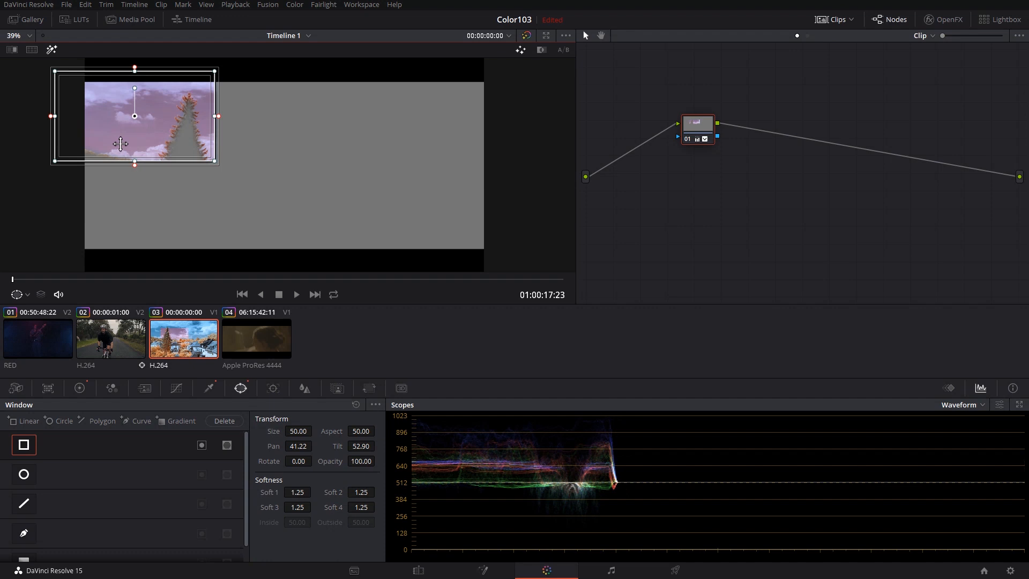
drag(213, 119, 512, 109)
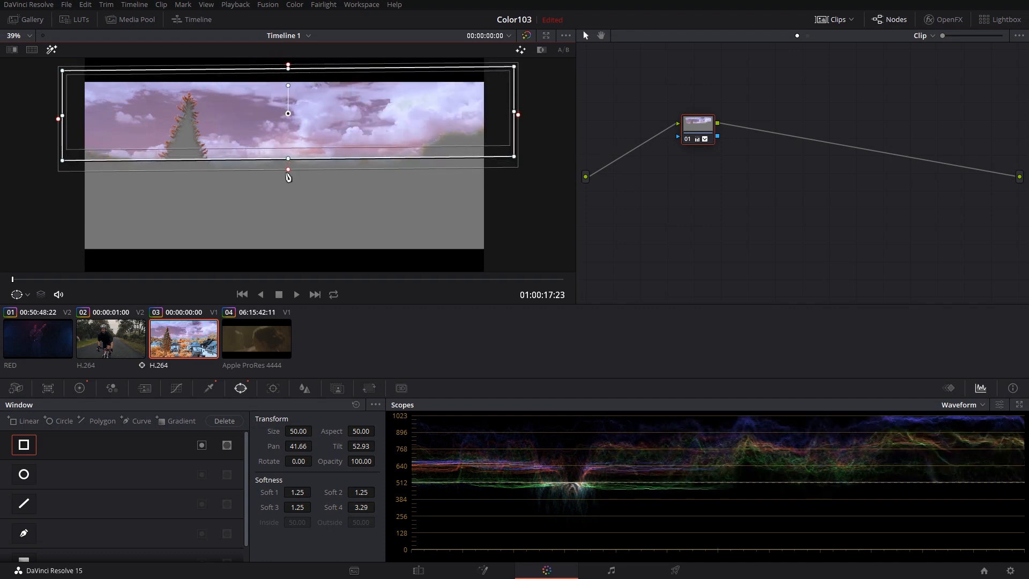
drag(287, 176, 288, 197)
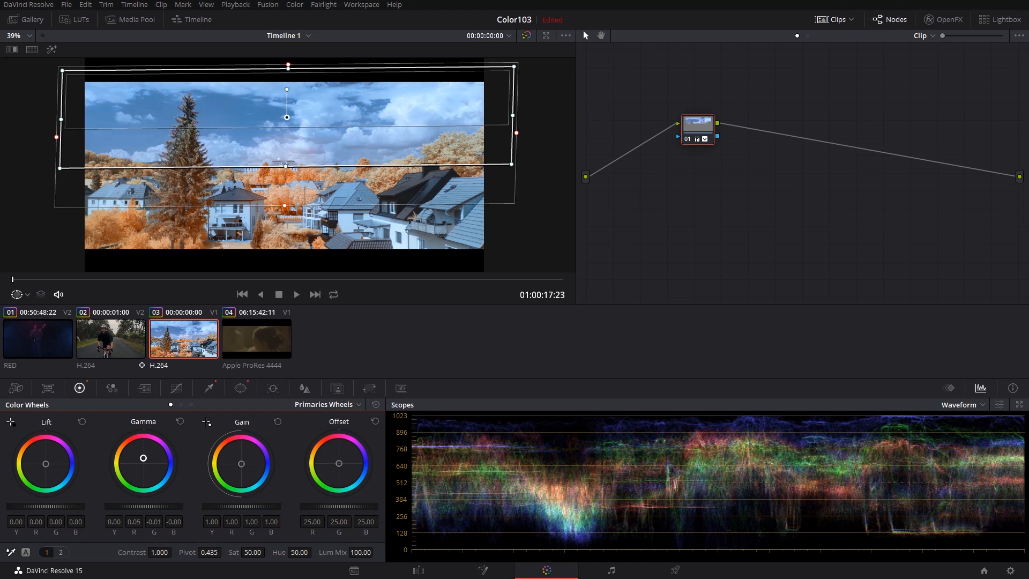
Switch to the Tracker palette in Window mode for the sky window
drag(135, 448, 145, 468)
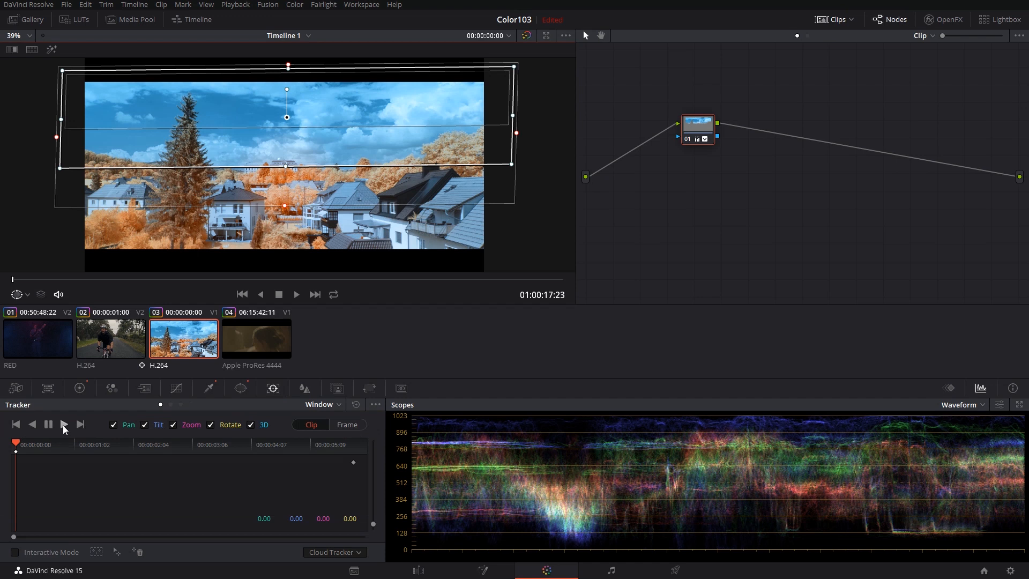
Track the sky window forward through the town clip, then bring up the sky node's options
click(64, 424)
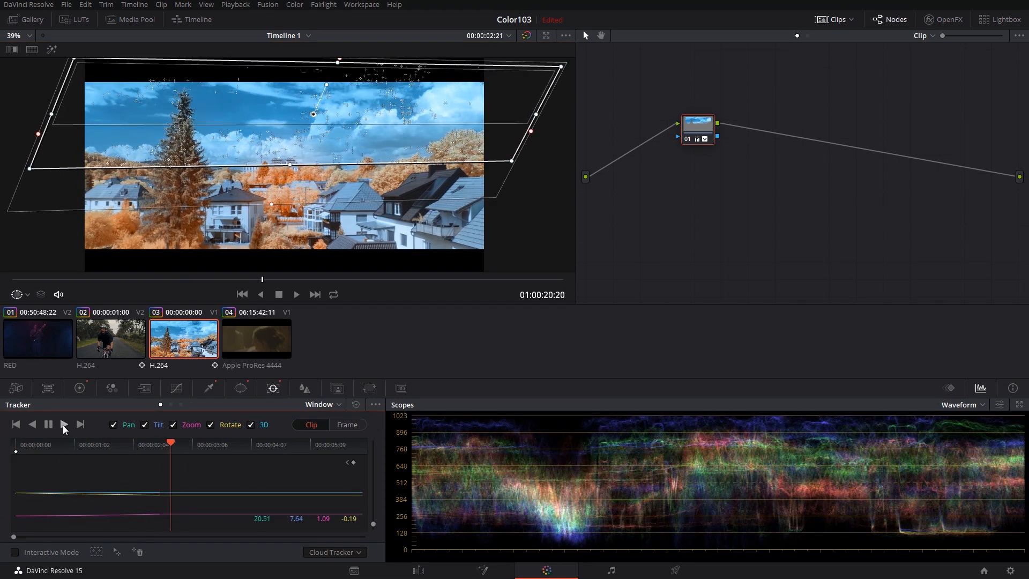
click(65, 424)
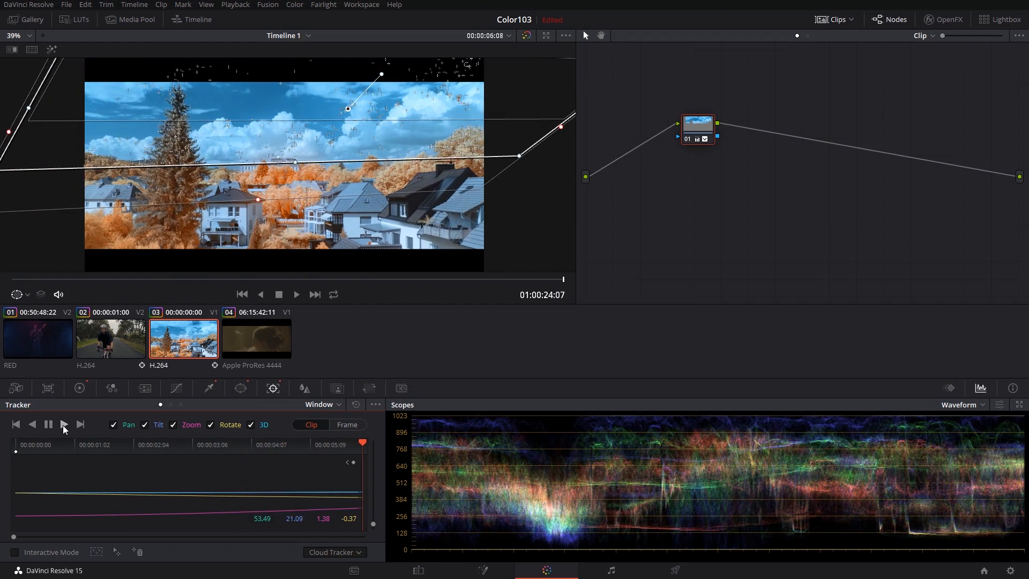
right_click(697, 124)
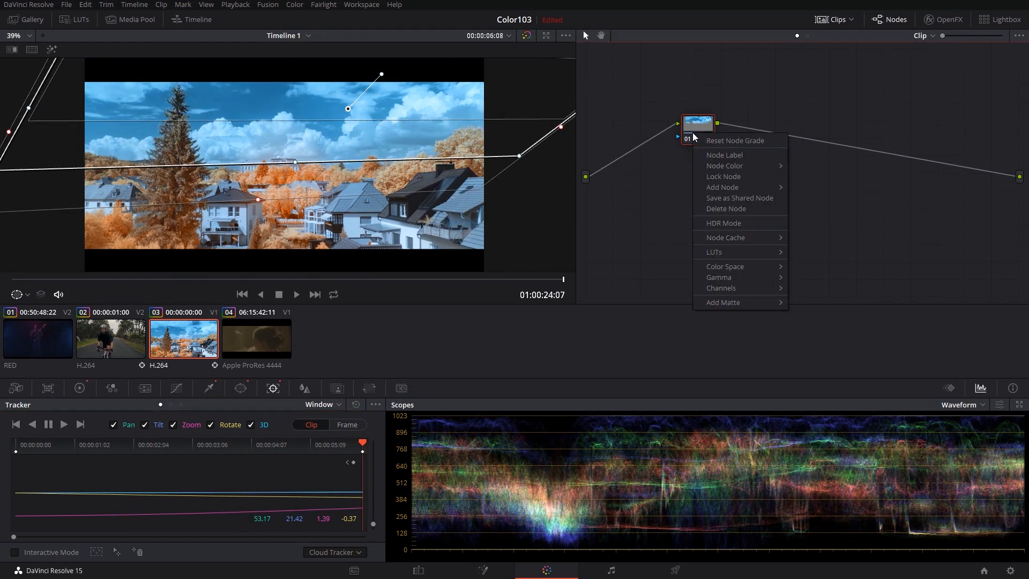
Add an Outside Node after the sky node and warm the town with the Gamma wheel
click(722, 186)
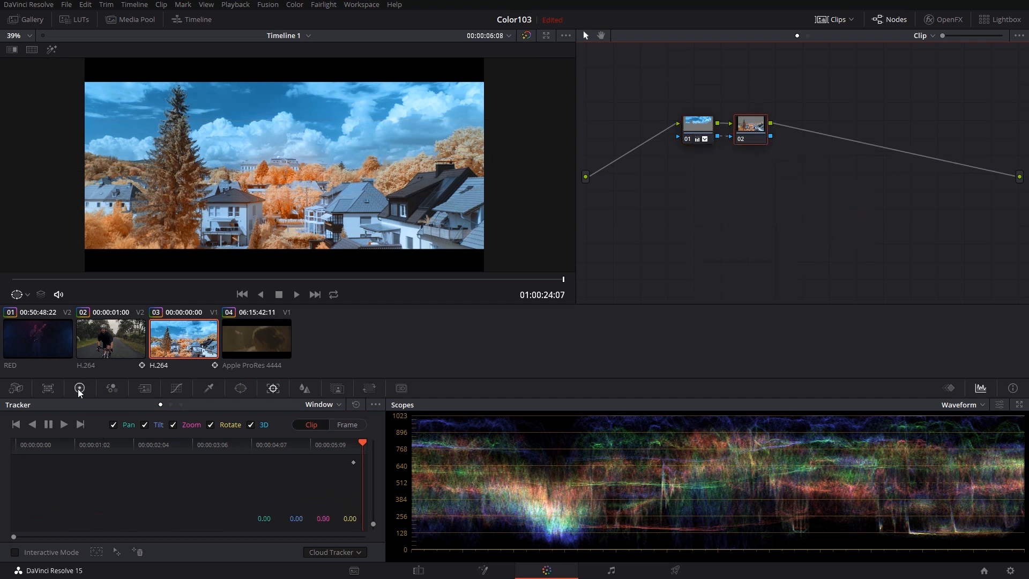
click(80, 388)
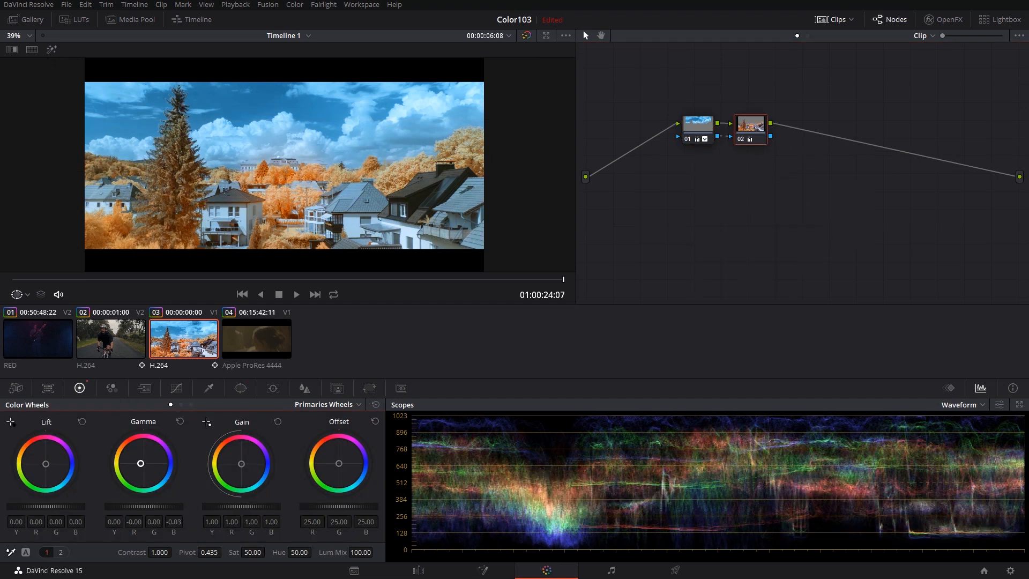
drag(140, 463, 136, 458)
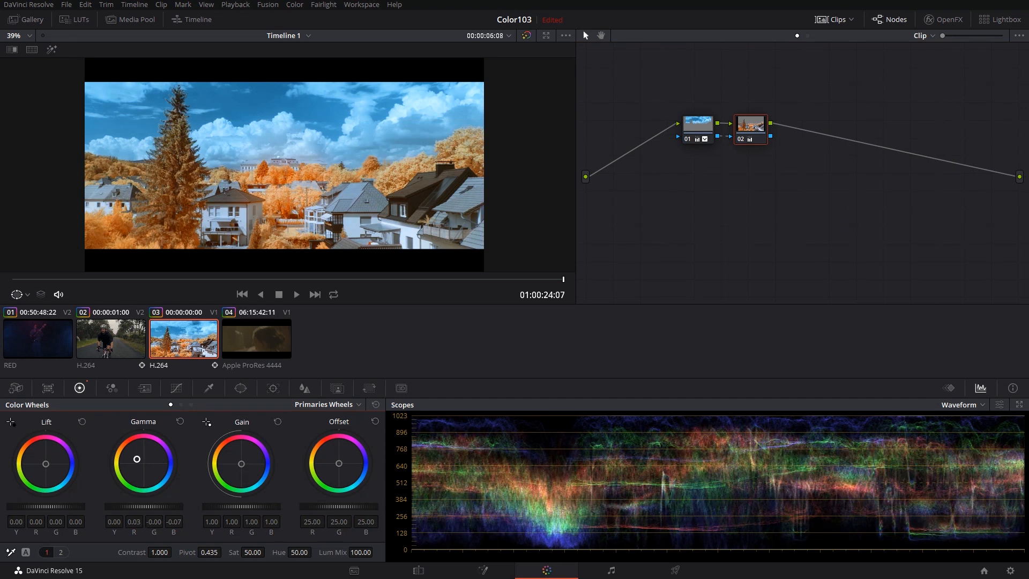